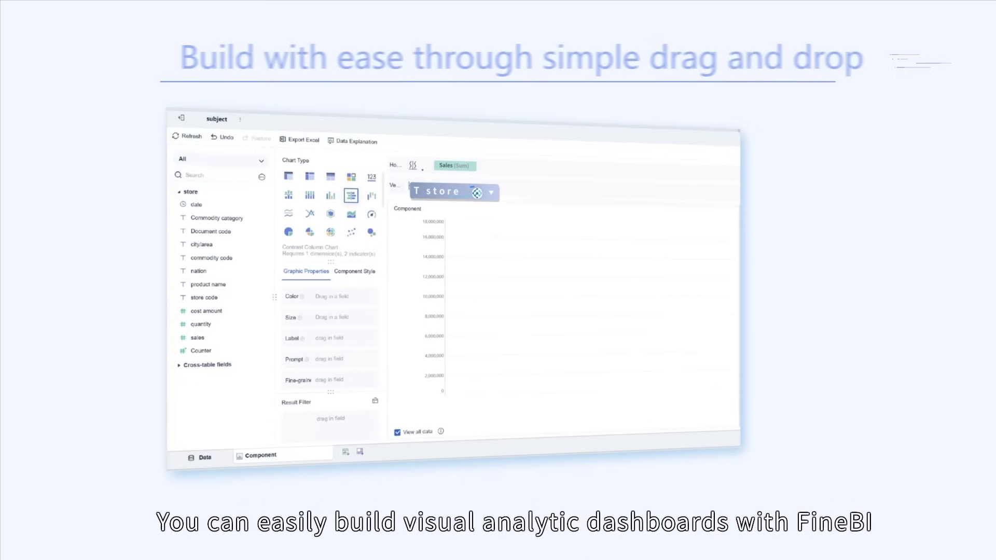
Drag the store field onto the Vertical axis to break summed Sales down by store.
drag(436, 191, 450, 187)
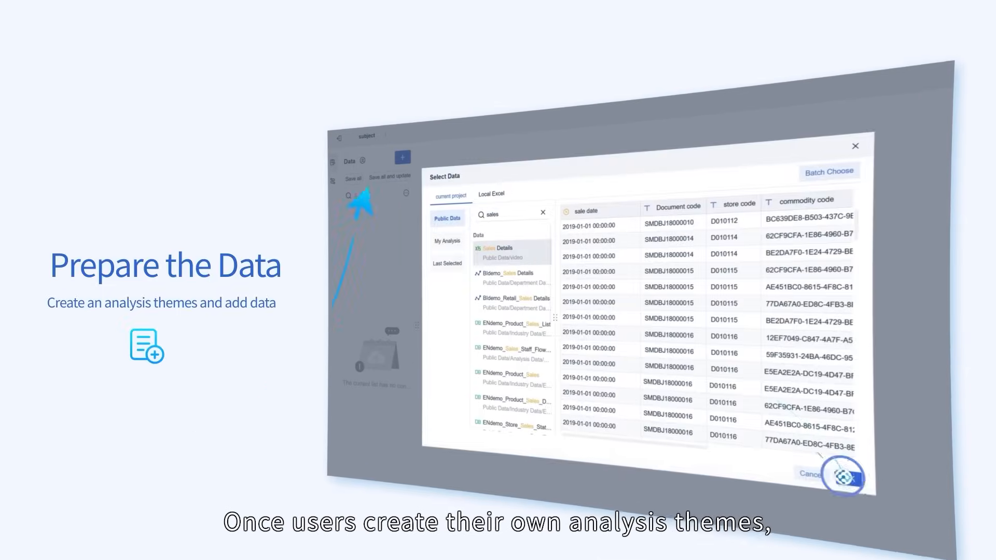
Confirm adding the public Sales Details dataset to the analysis theme.
click(857, 477)
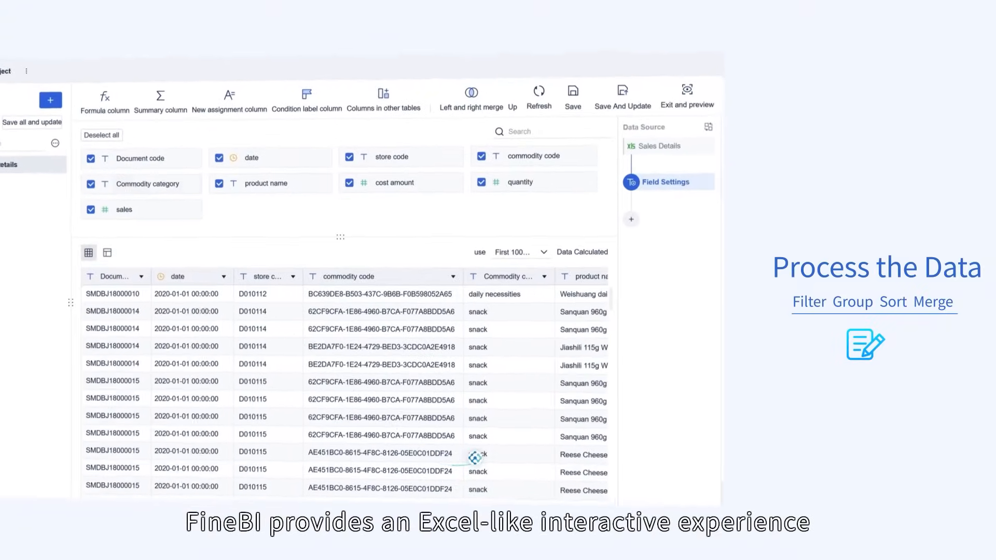
Uncheck the Document code field and sort Sales Details by sales ascending.
click(552, 274)
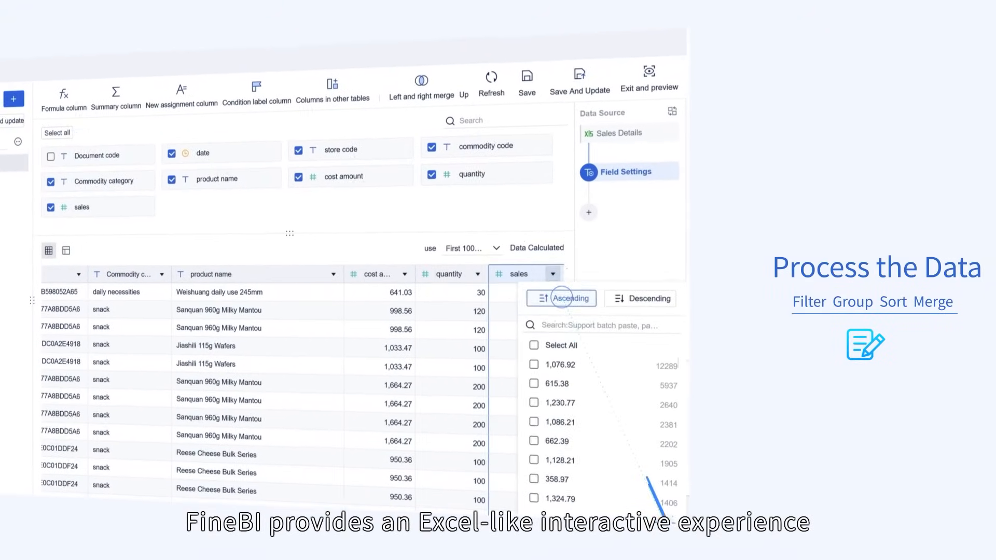
click(566, 299)
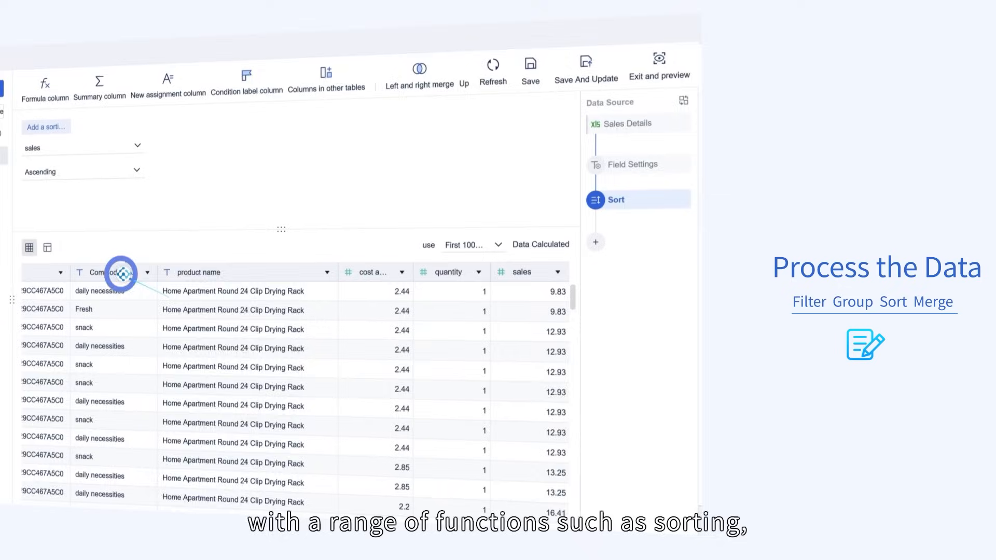
click(120, 271)
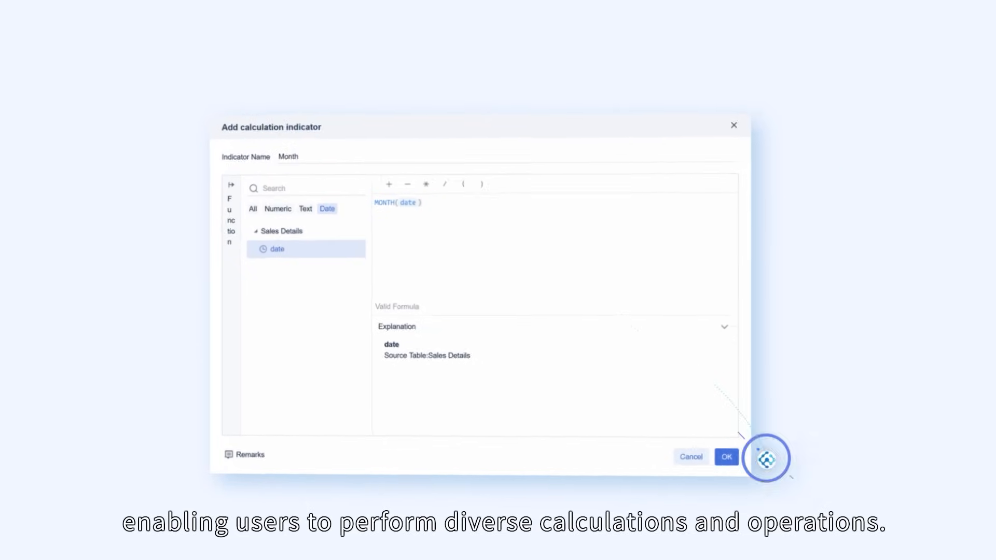
Confirm the Month formula column defined as MONTH(date).
click(726, 457)
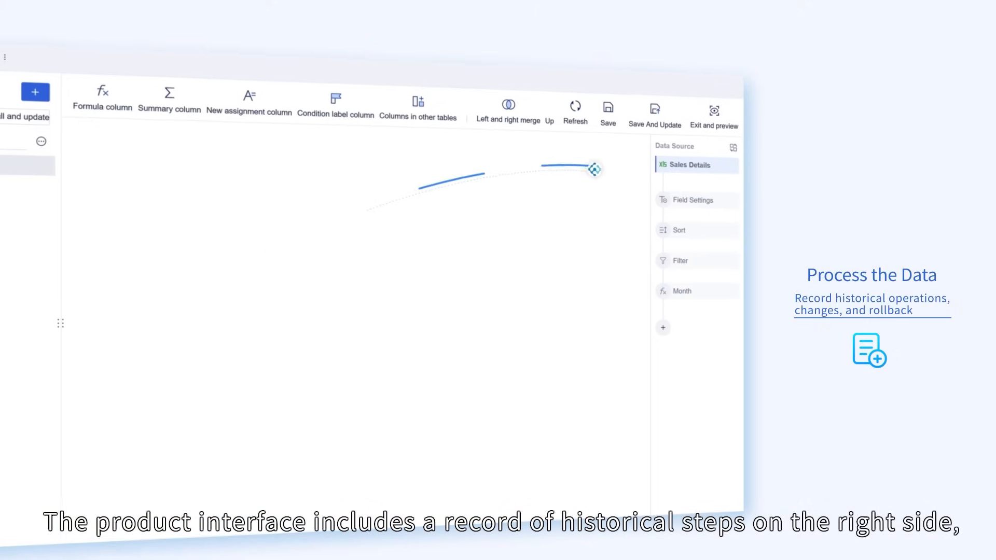
Select the Sales Details data source step in the step history.
click(679, 230)
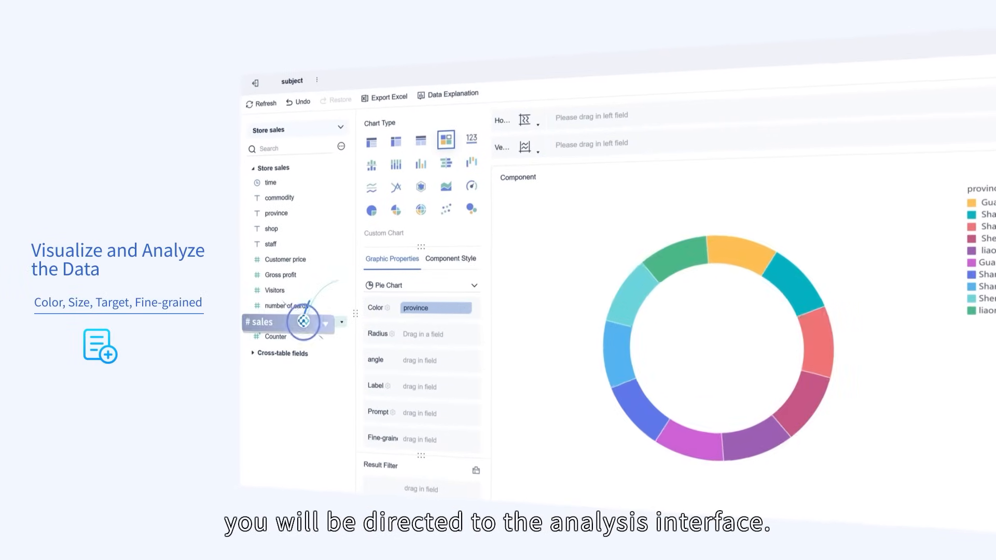
Put summed sales on the donut chart's Radius slot so slice sizes reflect sales.
drag(257, 321, 439, 334)
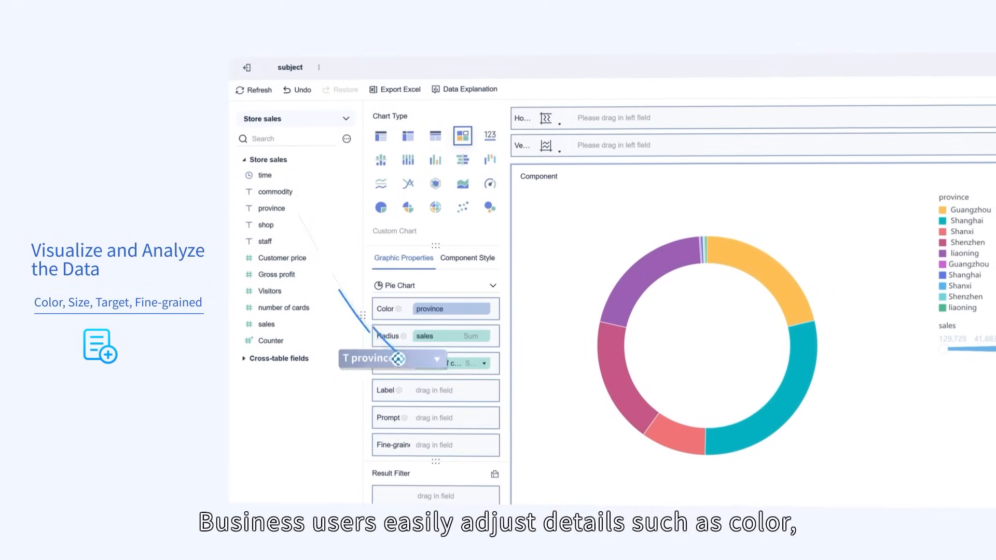
click(405, 309)
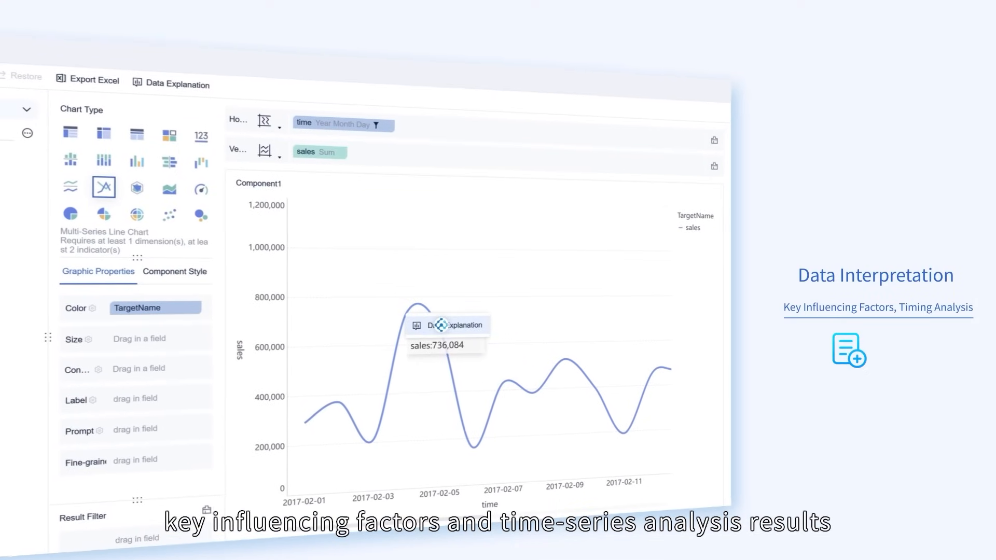
Run Data Explanation on the 736,084 sales peak of the line chart.
click(447, 325)
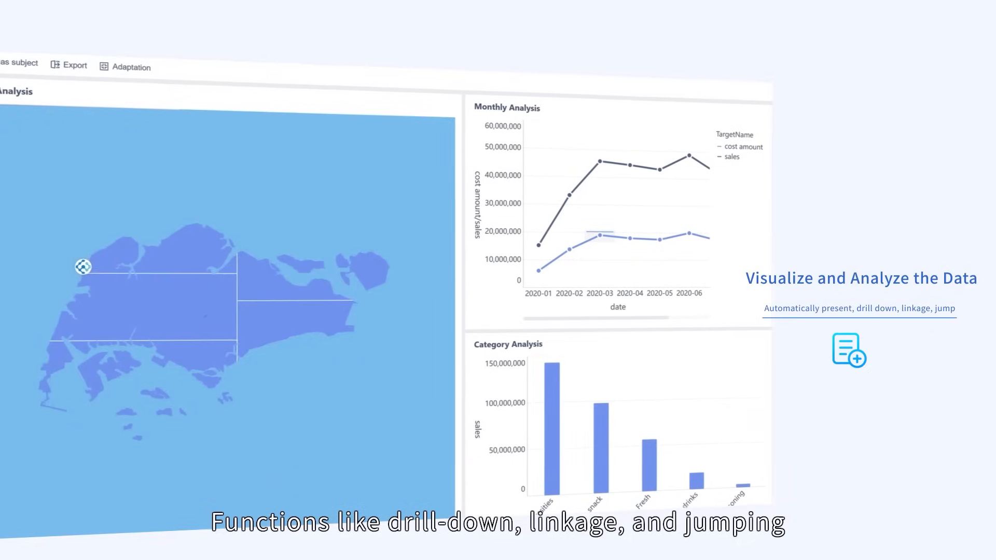
Click a map region to linkage-filter the Monthly and Category Analysis charts.
click(280, 309)
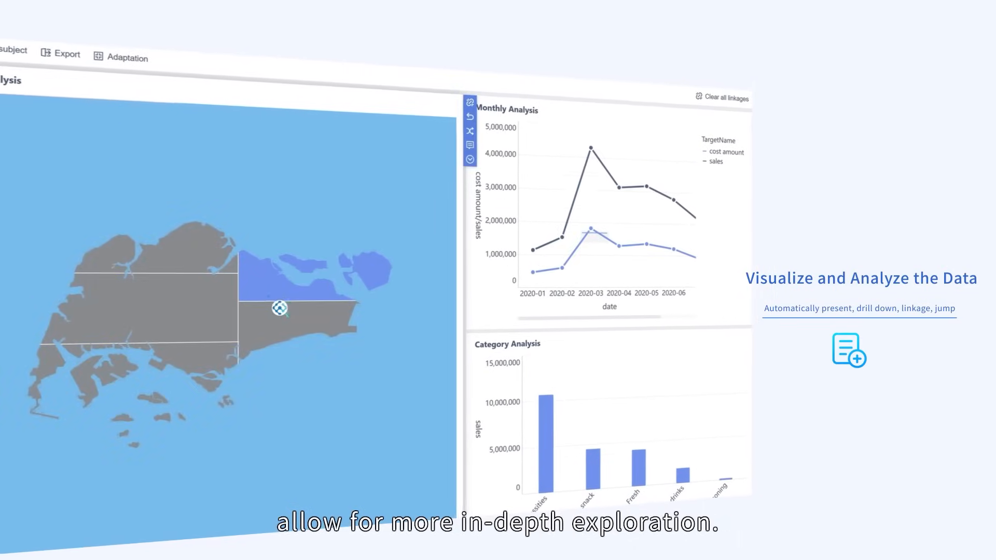
click(278, 308)
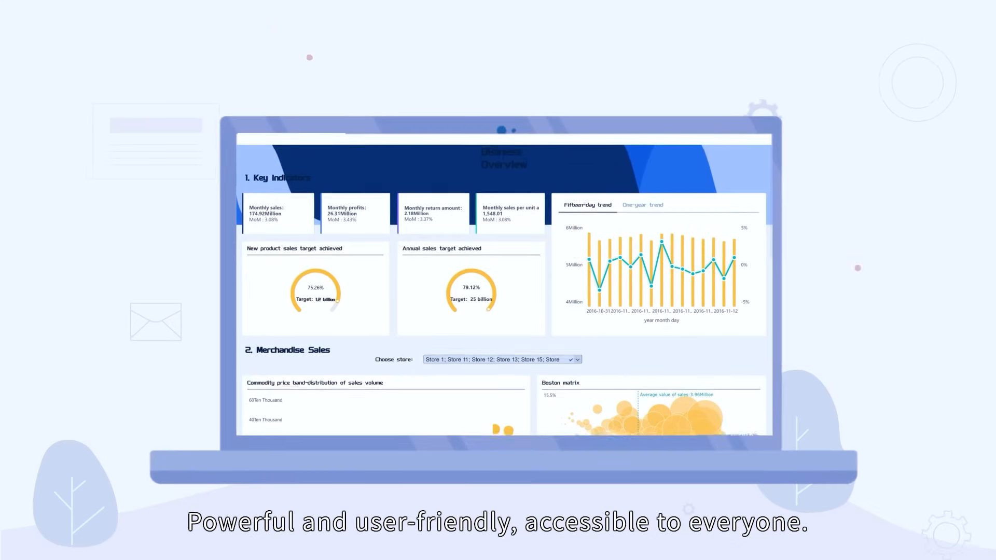
scroll(down, 3)
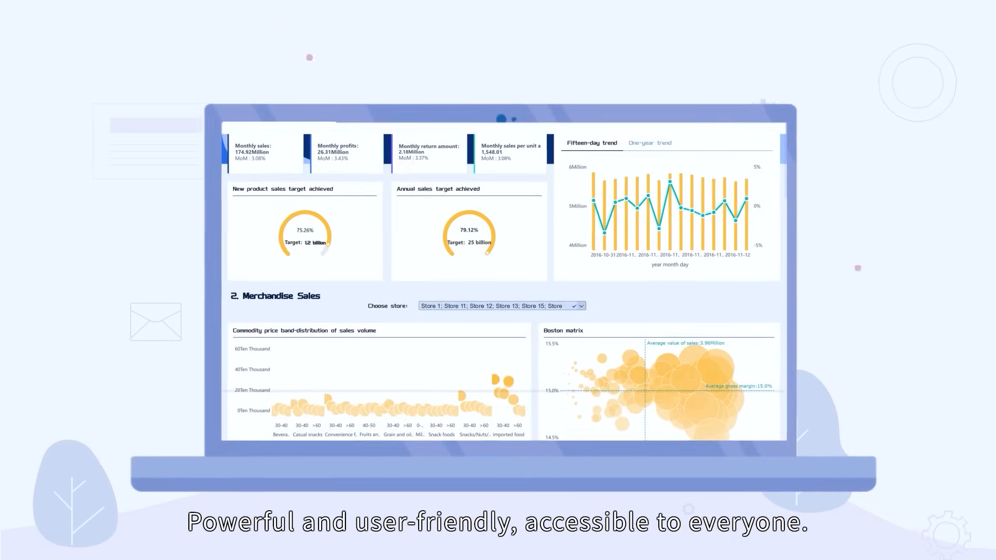